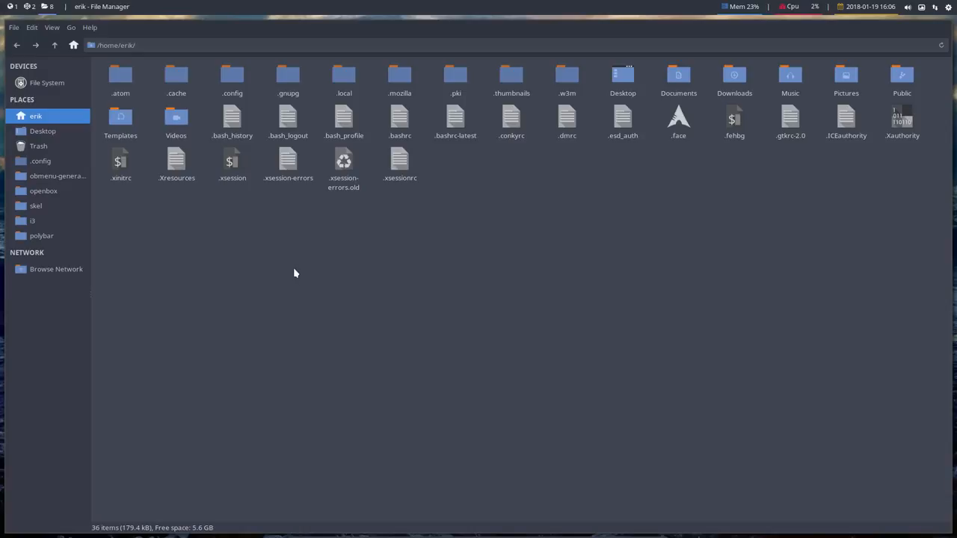
{"action": "mouse_move", "coordinate": [245, 9]}
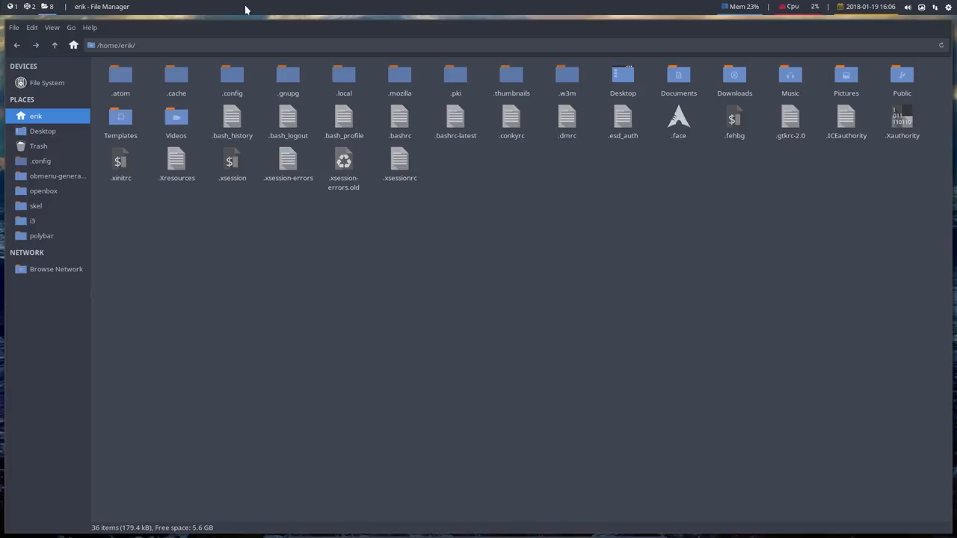
{"action": "mouse_move", "coordinate": [262, 9]}
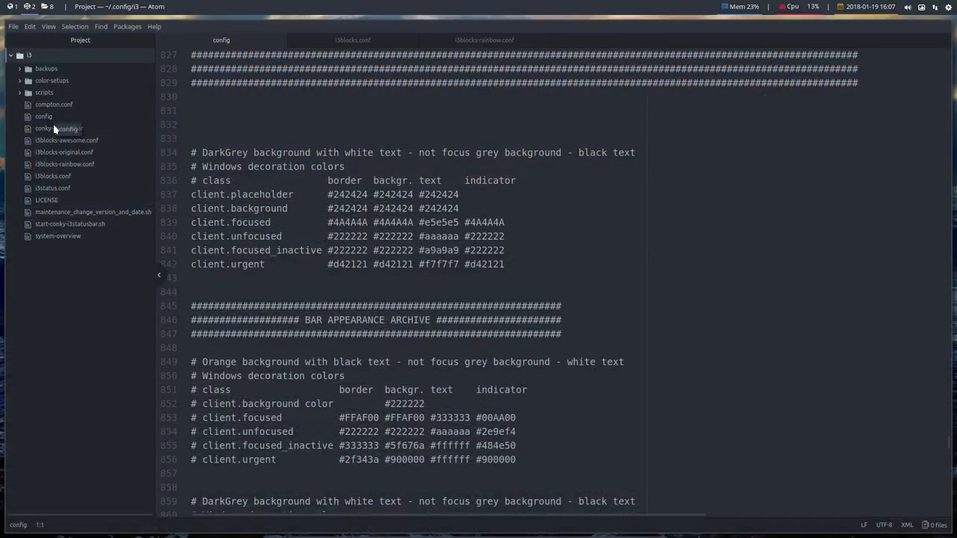
{"action": "mouse_move", "coordinate": [87, 272]}
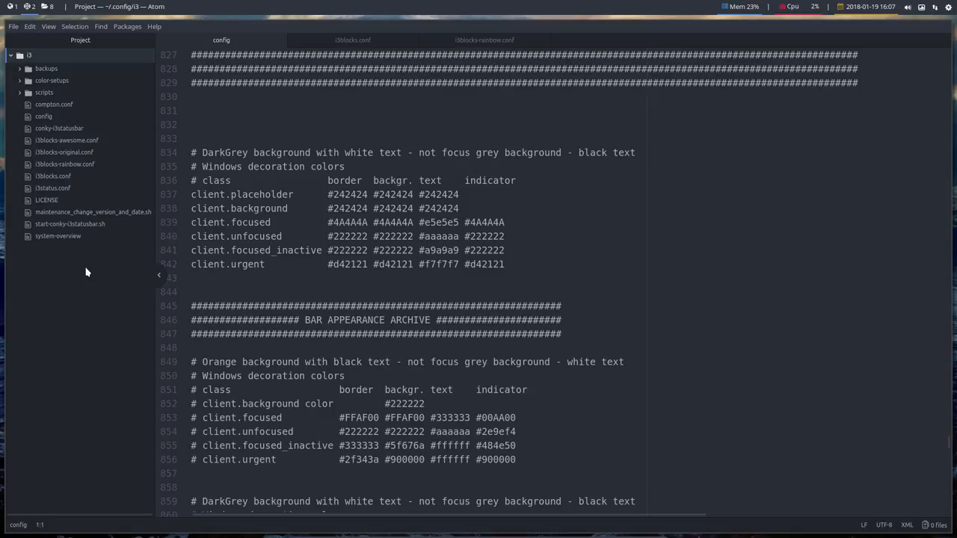
{"action": "mouse_move", "coordinate": [21, 97]}
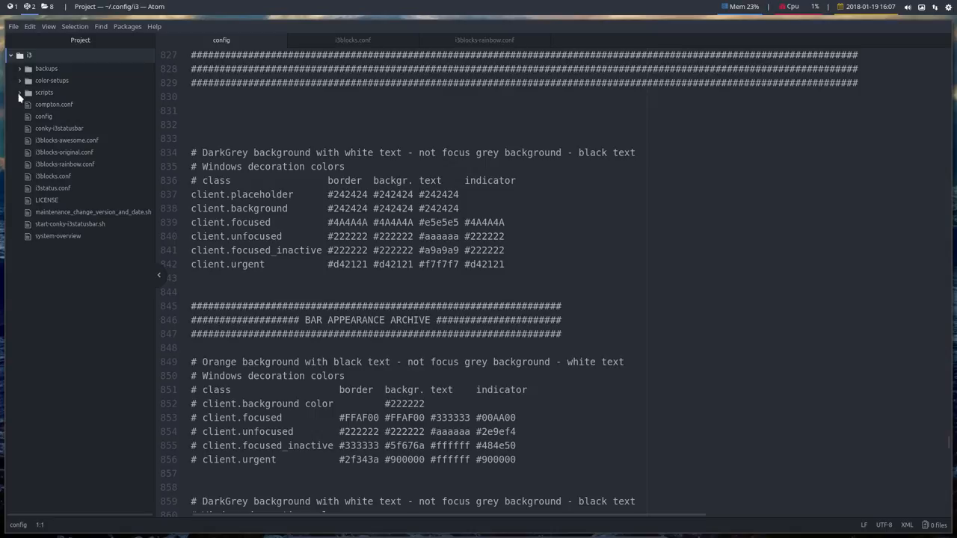
{"action": "mouse_move", "coordinate": [48, 57]}
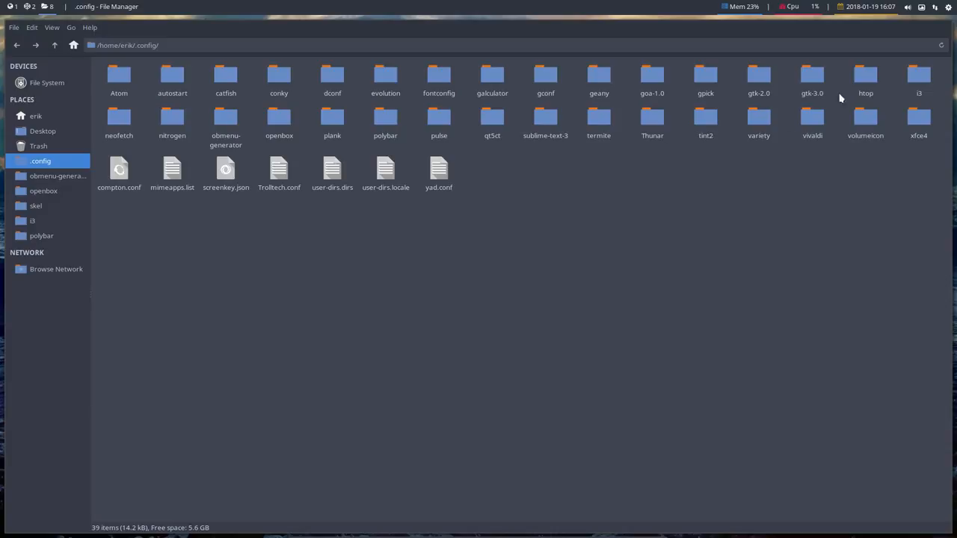
From Thunar's i3 folder, open the config file in Atom via Open With > Other Application.
{"action": "double_click", "coordinate": [918, 74]}
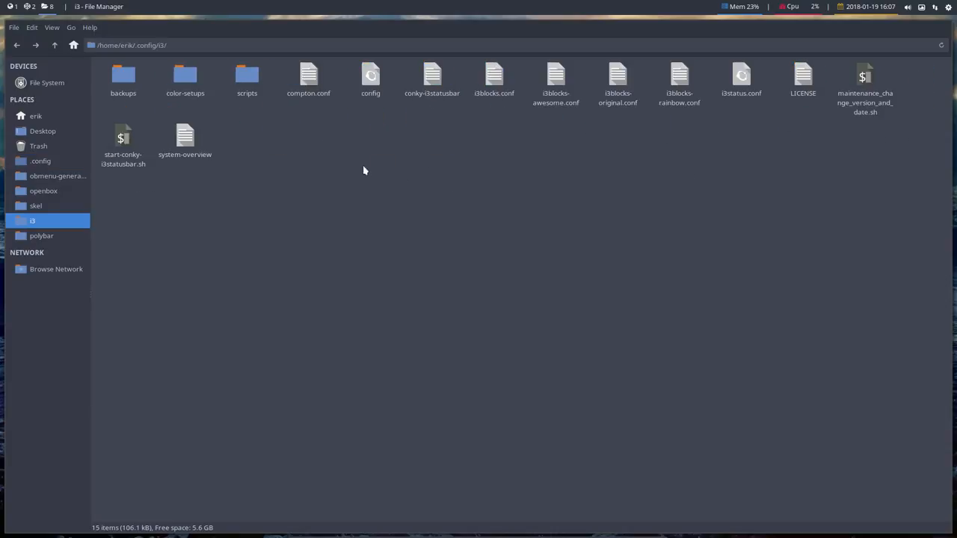
{"action": "right_click", "coordinate": [371, 81]}
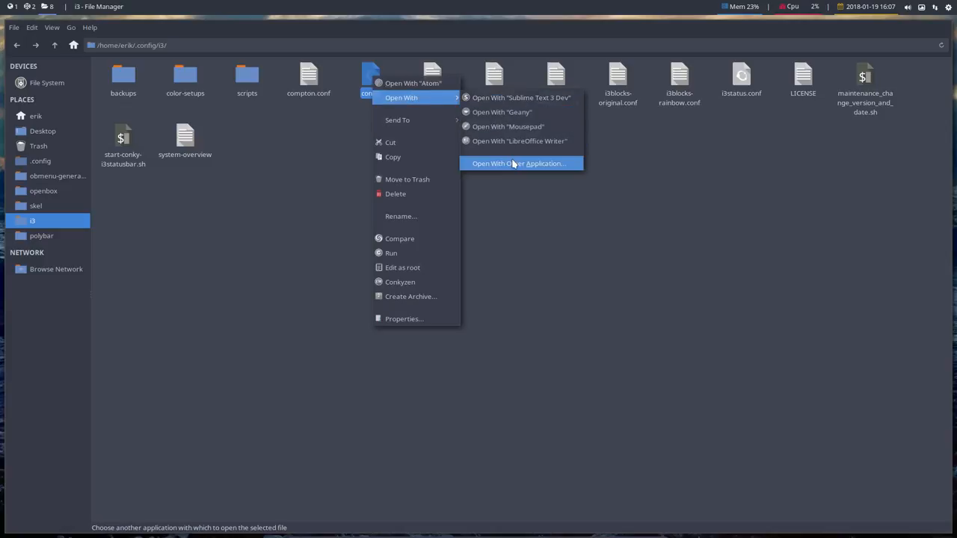
{"action": "left_click", "coordinate": [519, 163]}
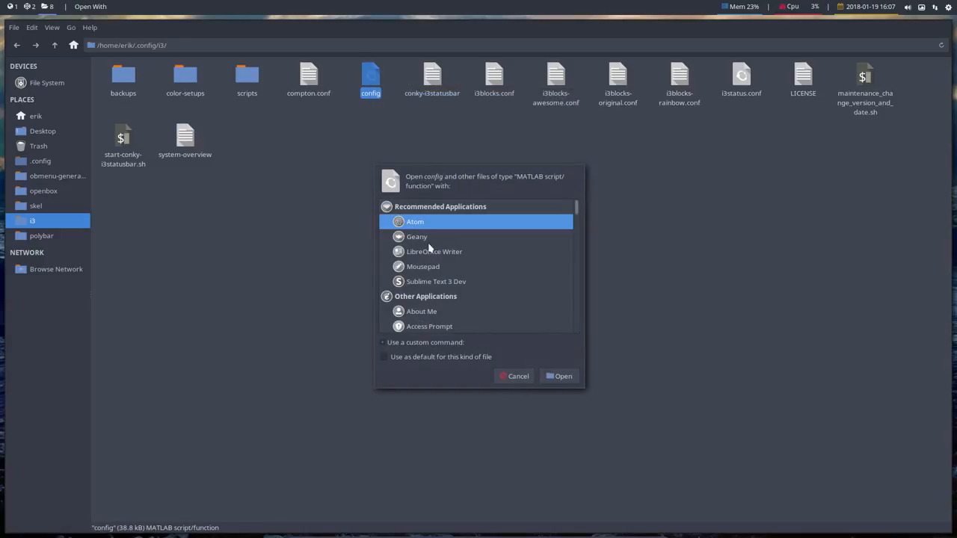
{"action": "left_click", "coordinate": [563, 377]}
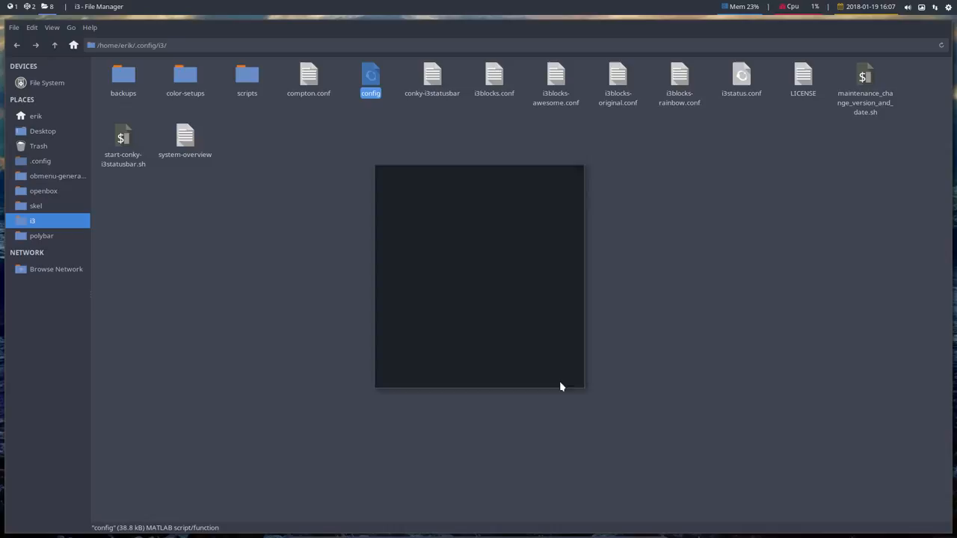
{"action": "double_click", "coordinate": [371, 81]}
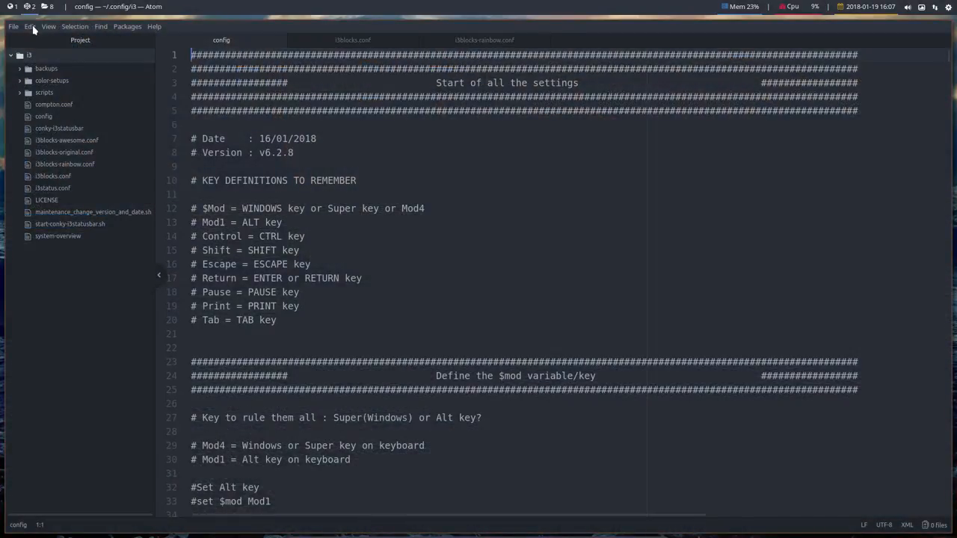
{"action": "mouse_move", "coordinate": [59, 116]}
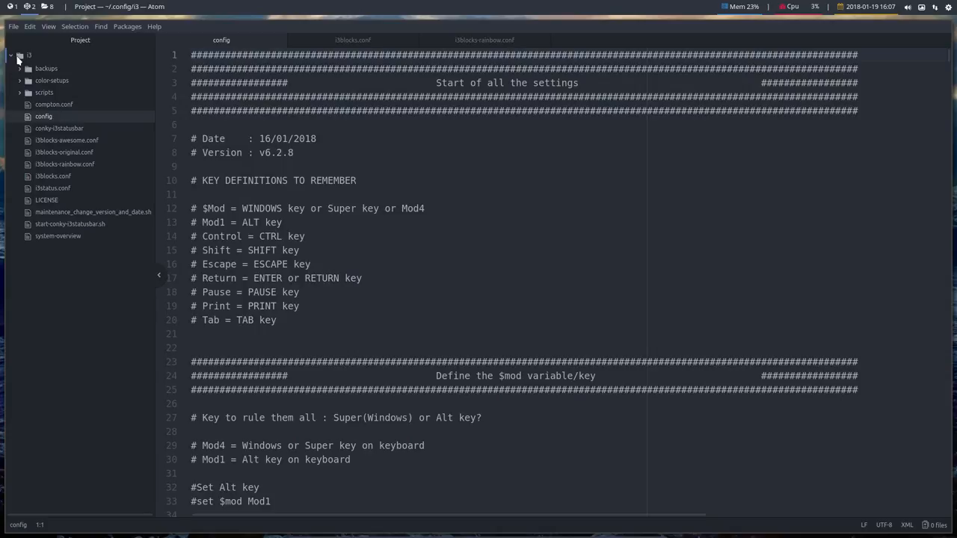
Preview archlinux-blue.jpg from color-setups, then view i3blocks.conf and scroll through it.
{"action": "left_click", "coordinate": [51, 80]}
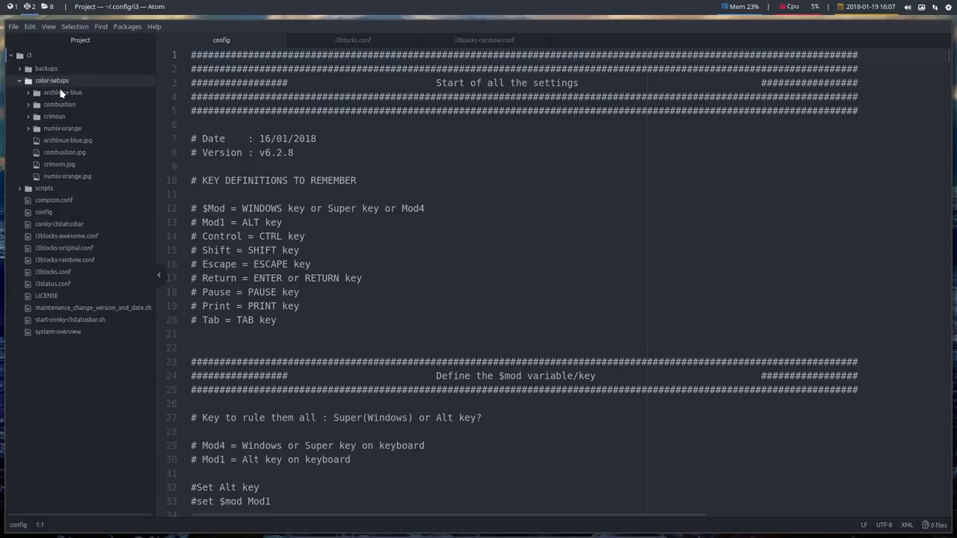
{"action": "left_click", "coordinate": [67, 163]}
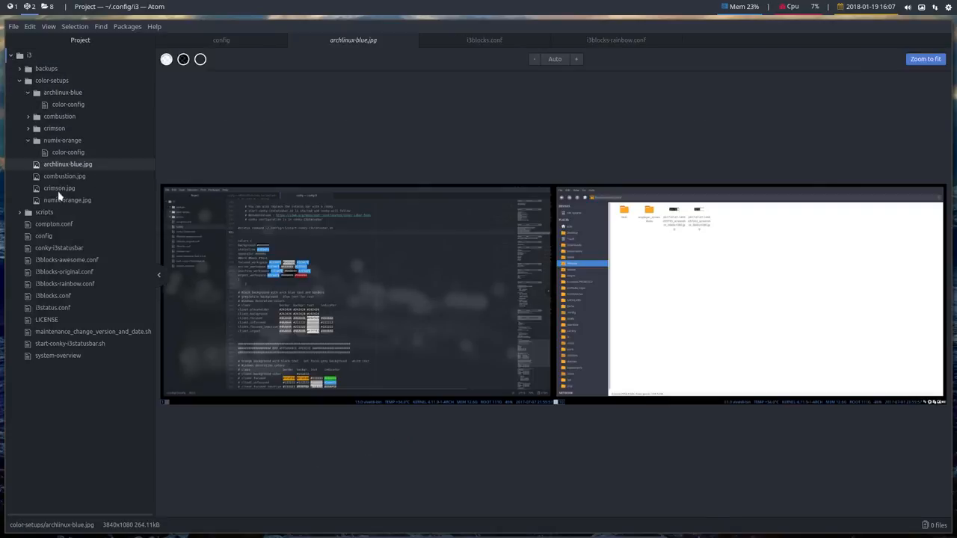
{"action": "left_click", "coordinate": [60, 248]}
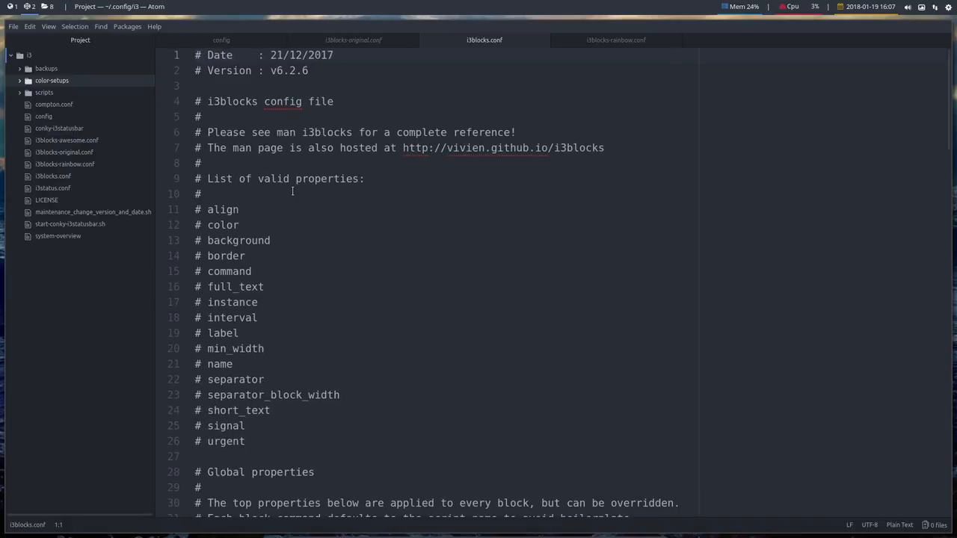
{"action": "scroll", "scroll_direction": "down", "scroll_amount": 3}
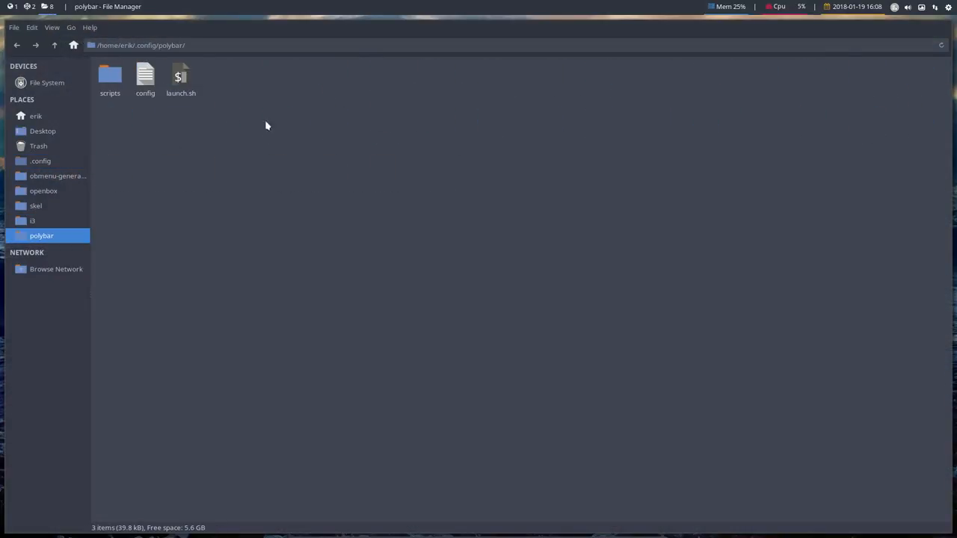
Open polybar's config with Atom from Thunar's Open With dialog.
{"action": "key", "text": "ctrl+a"}
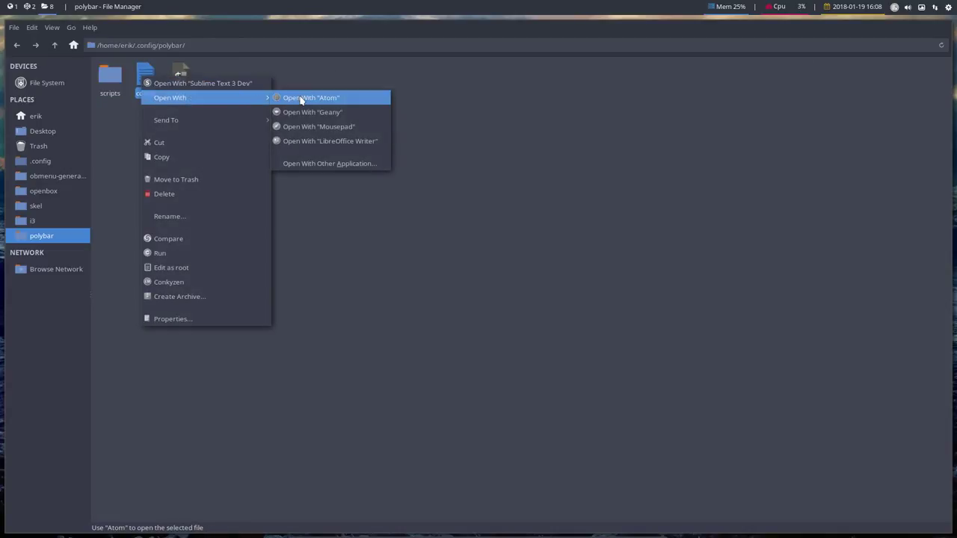
{"action": "left_click", "coordinate": [329, 163]}
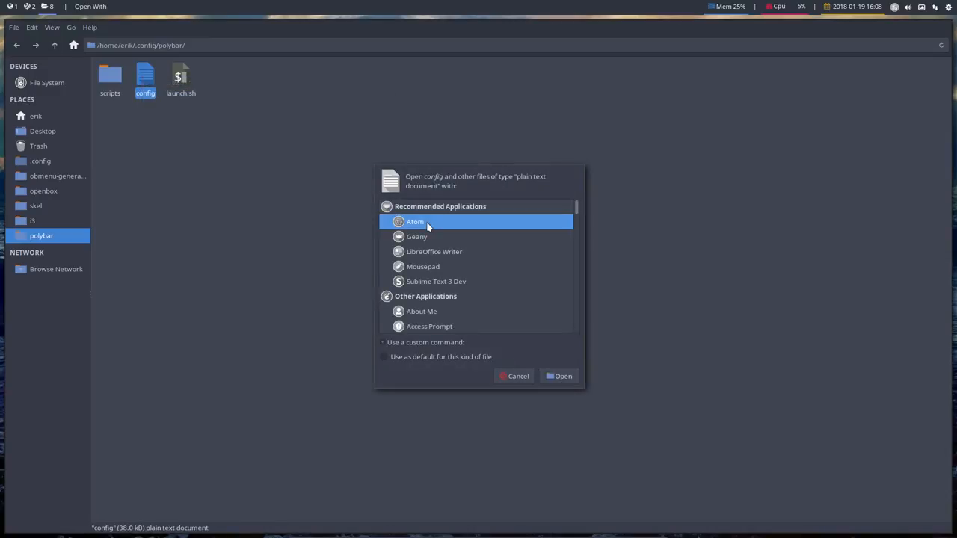
{"action": "left_click", "coordinate": [517, 377]}
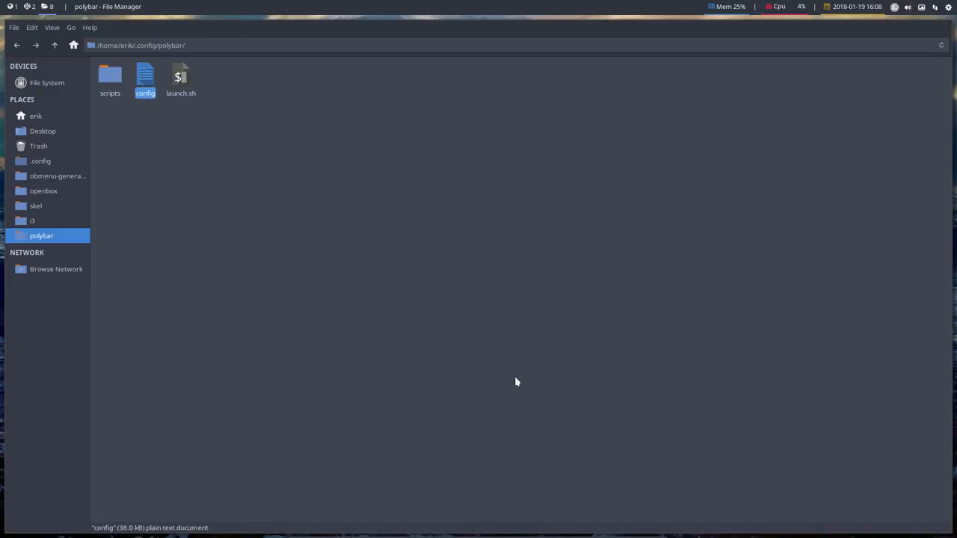
{"action": "double_click", "coordinate": [145, 74]}
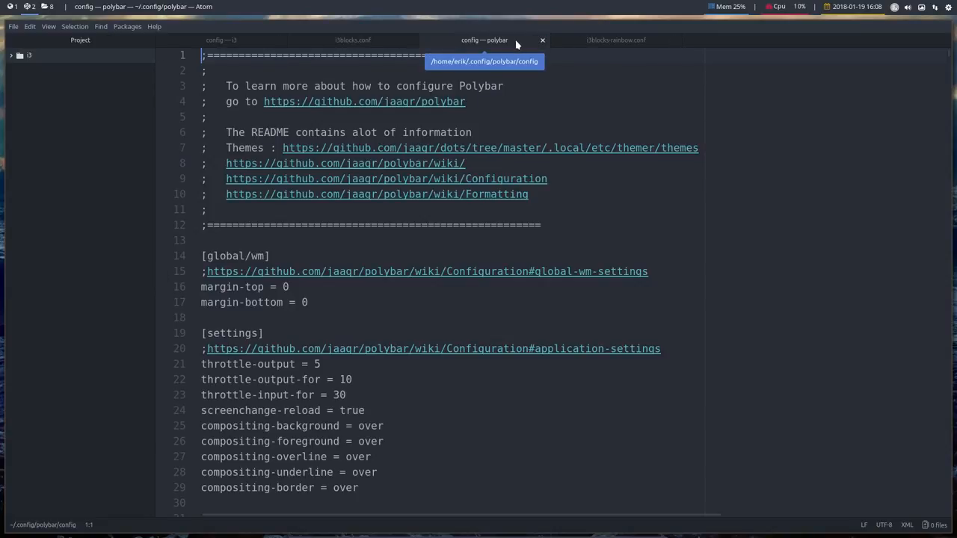
Close the polybar config tab and expand the i3 project folder, leaving i3blocks.conf showing.
{"action": "left_click", "coordinate": [353, 39]}
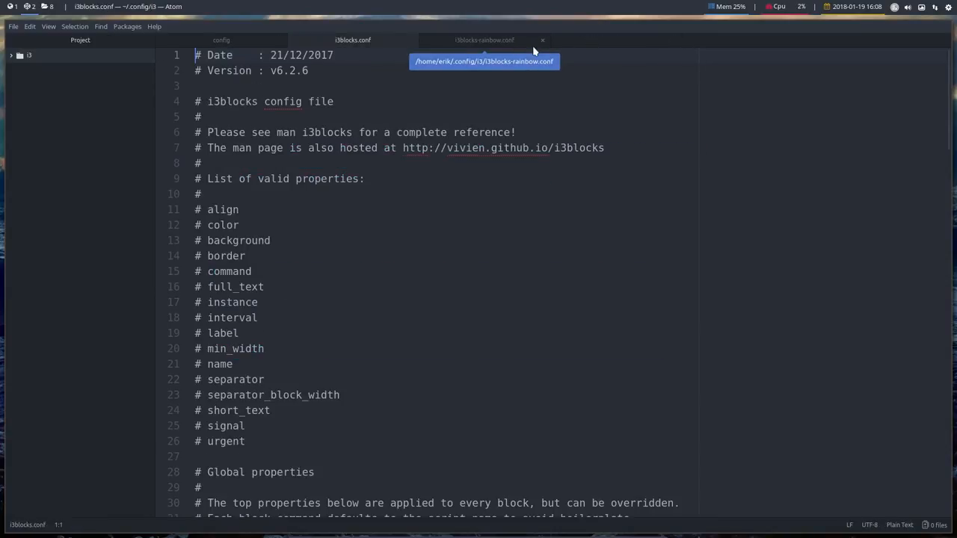
{"action": "left_click", "coordinate": [30, 53]}
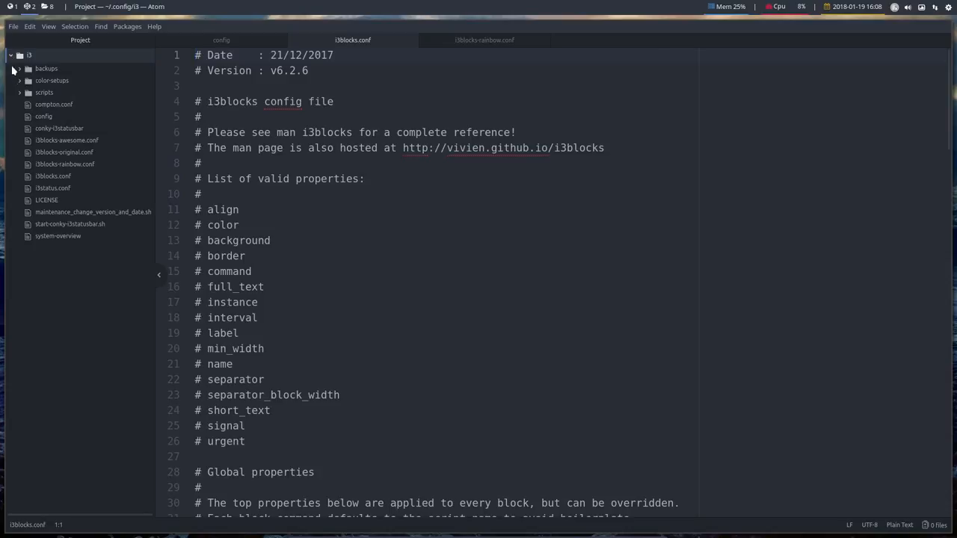
{"action": "left_click", "coordinate": [12, 27]}
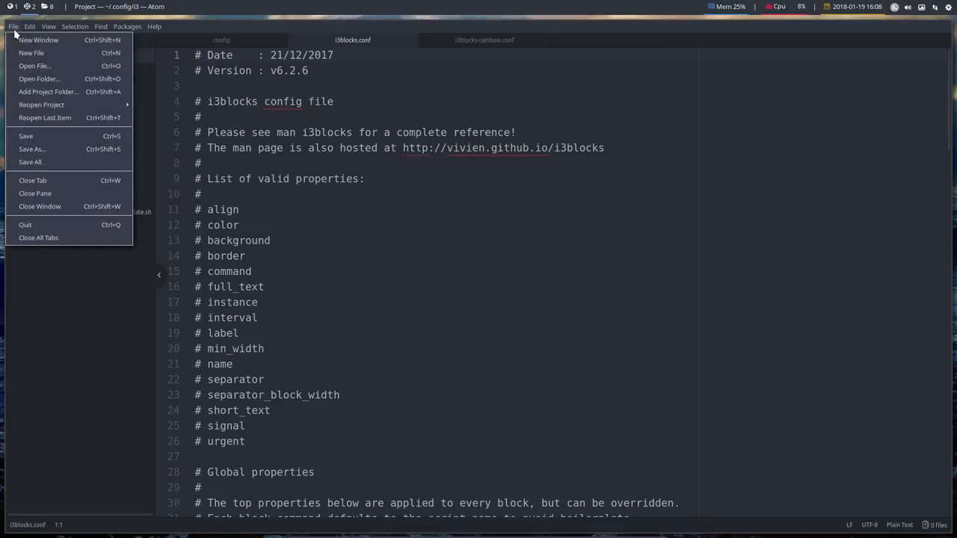
Add ~/.config/polybar as a second project folder beneath i3.
{"action": "left_click", "coordinate": [38, 78]}
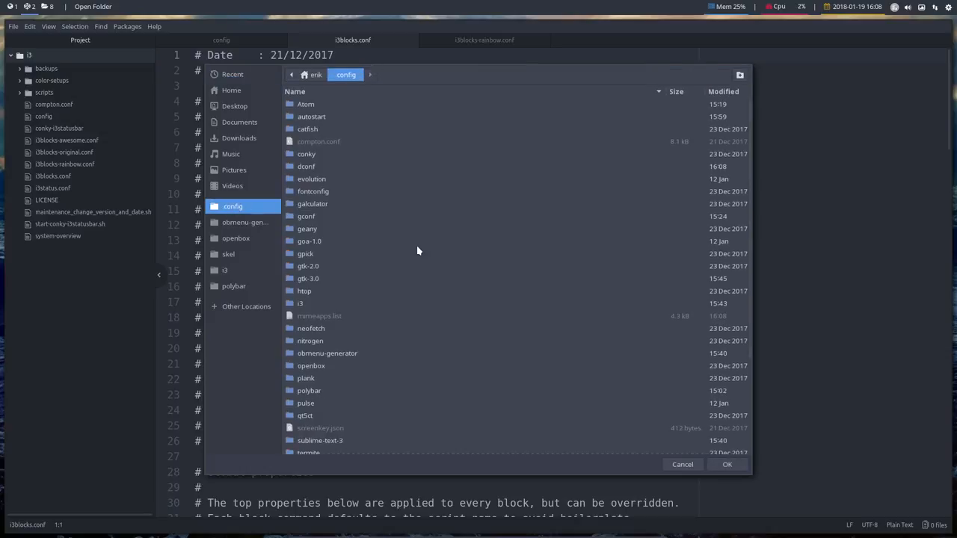
{"action": "mouse_move", "coordinate": [332, 401]}
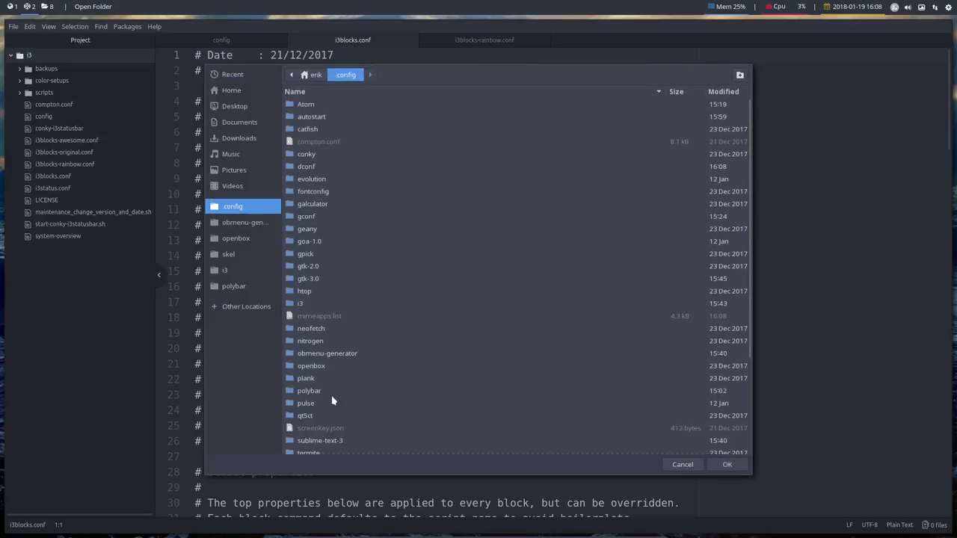
{"action": "left_click", "coordinate": [726, 464]}
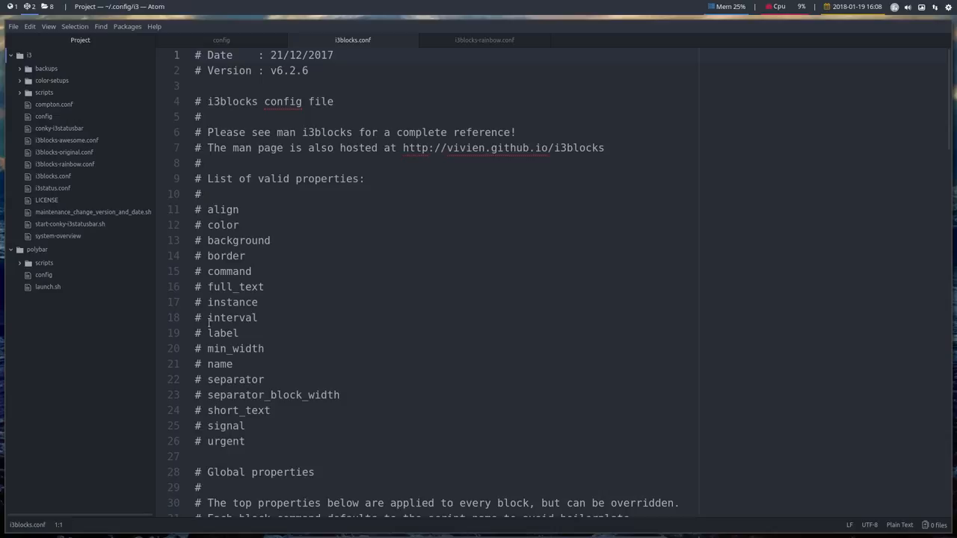
{"action": "mouse_move", "coordinate": [36, 257]}
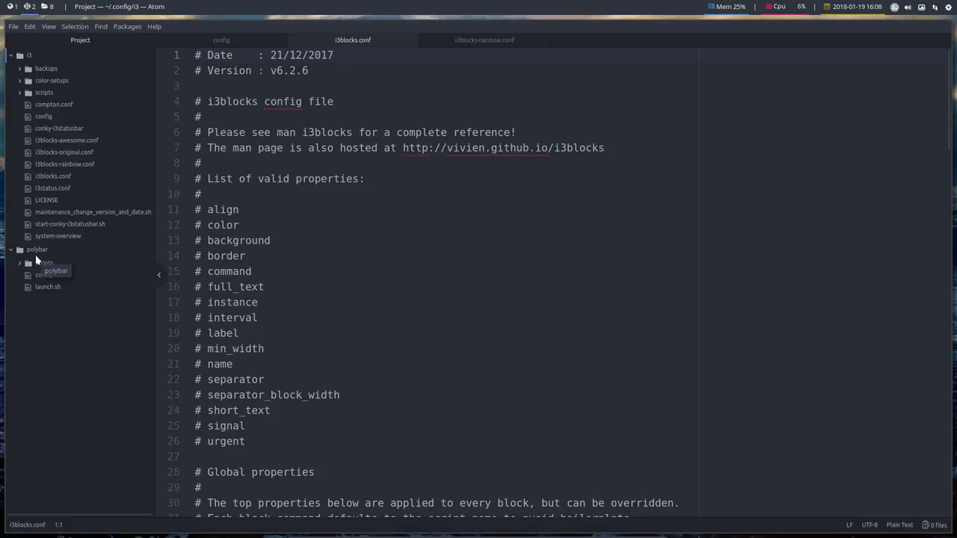
{"action": "mouse_move", "coordinate": [42, 275]}
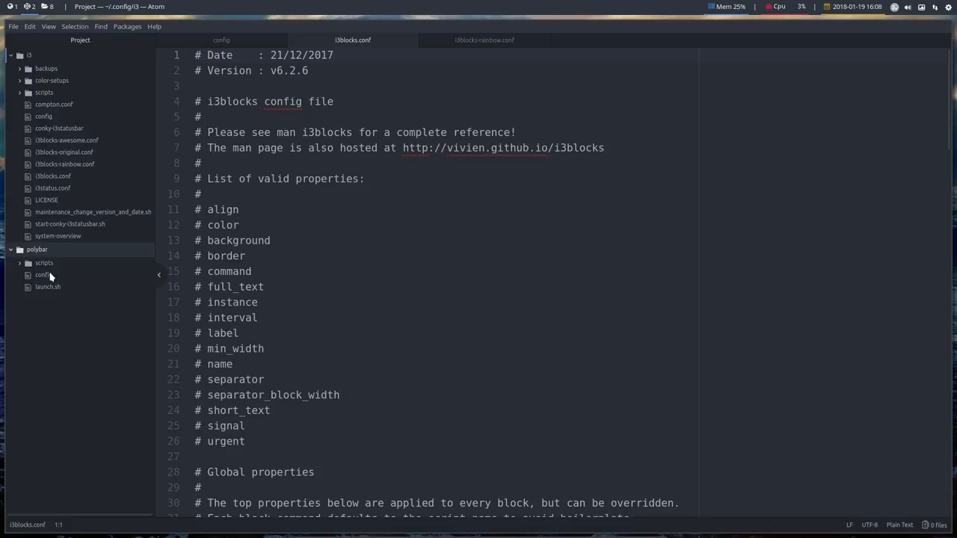
Open polybar's launch.sh and config from the project tree, scrolling to the color themes.
{"action": "left_click", "coordinate": [48, 287]}
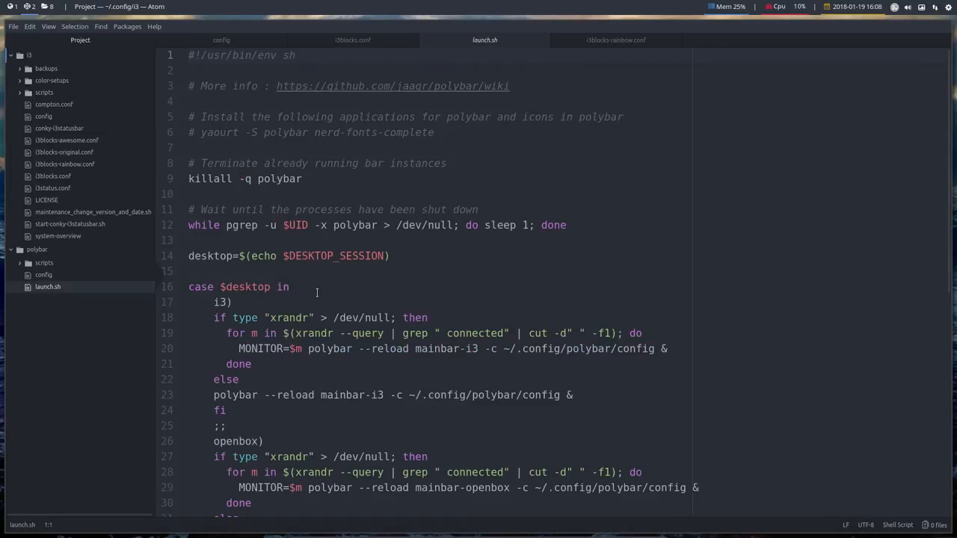
{"action": "scroll", "scroll_direction": "down", "scroll_amount": 3}
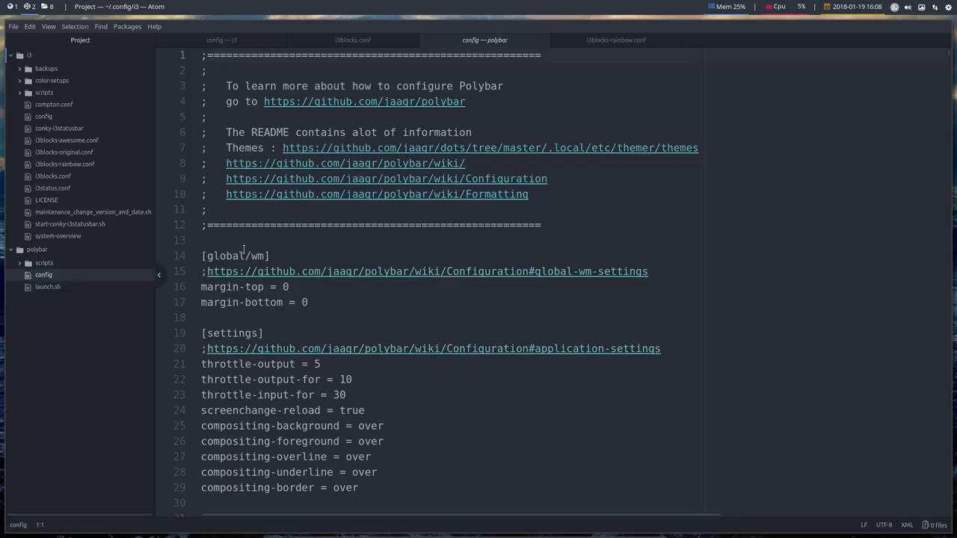
{"action": "scroll", "scroll_direction": "down", "scroll_amount": 3}
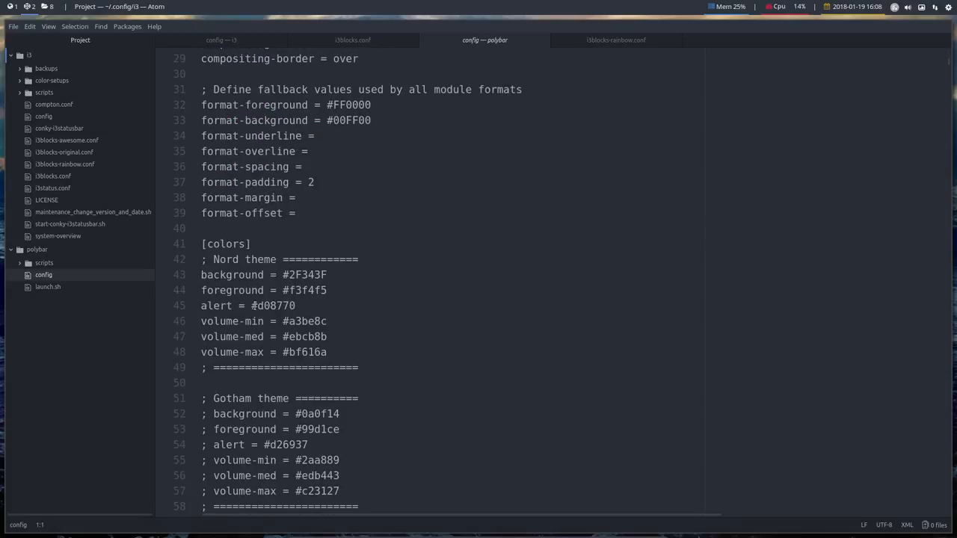
{"action": "mouse_move", "coordinate": [43, 275]}
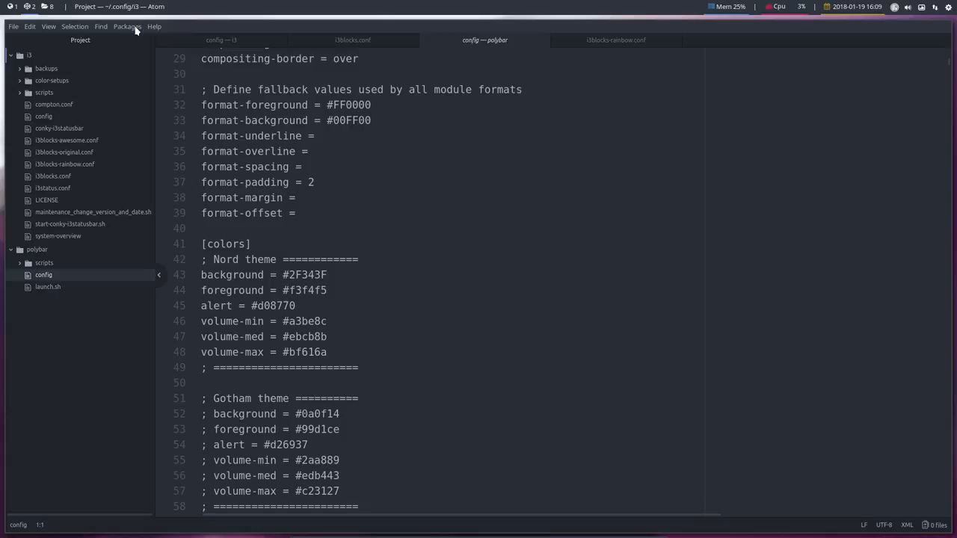
Open Settings on the Install Packages page via Packages > Settings View.
{"action": "left_click", "coordinate": [128, 27]}
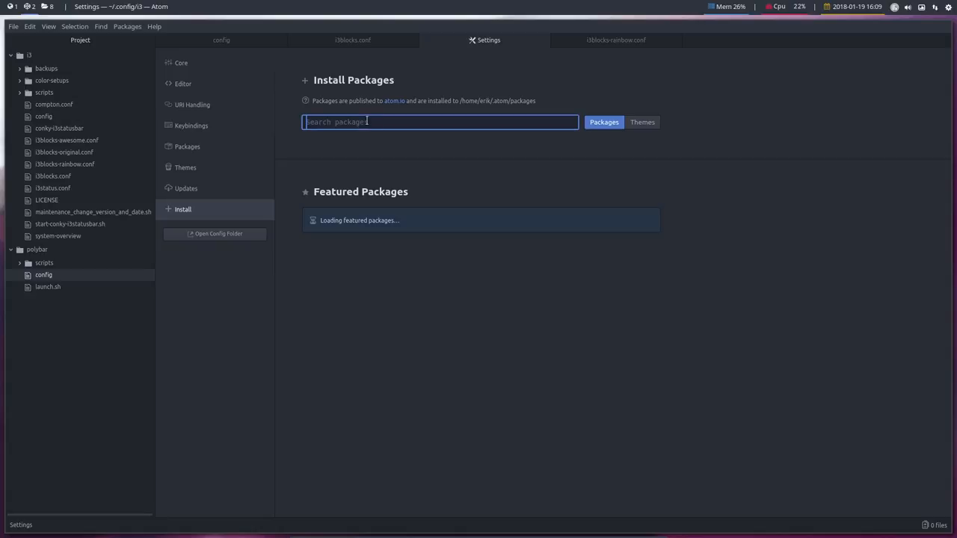
Search 'pigments minimap' and install the matching packages with their highlight-selected dependency.
{"action": "type", "text": "pigments minima"}
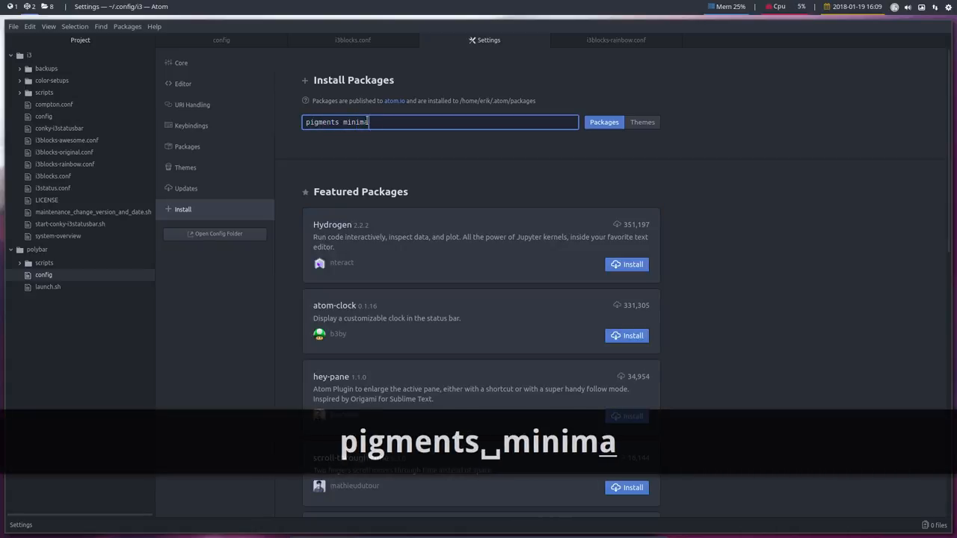
{"action": "type", "text": "p"}
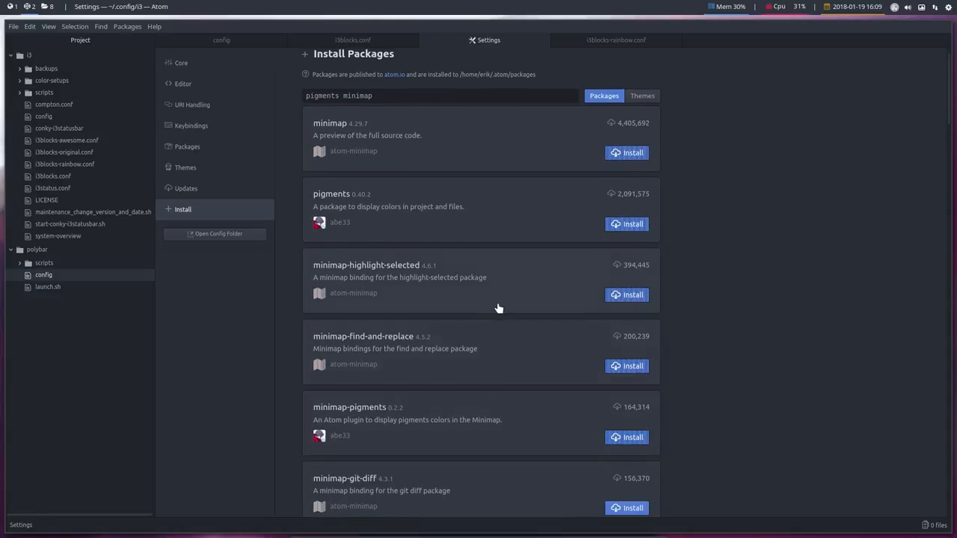
{"action": "scroll", "scroll_direction": "down", "scroll_amount": 3}
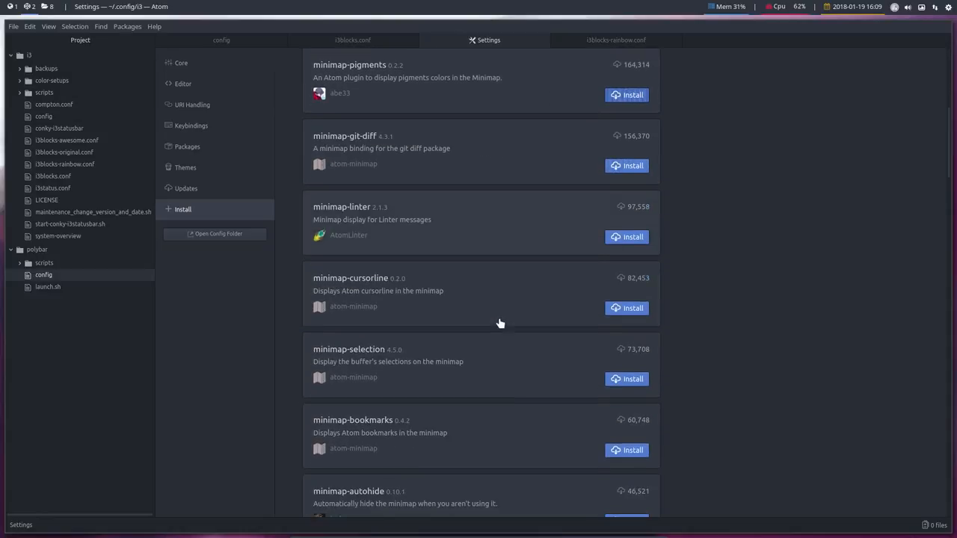
{"action": "left_click", "coordinate": [633, 94]}
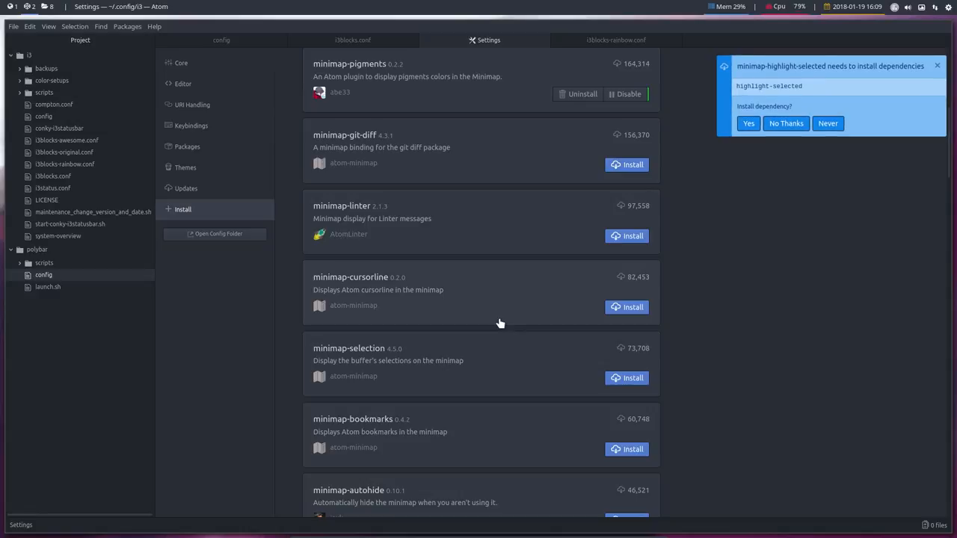
{"action": "mouse_move", "coordinate": [855, 120]}
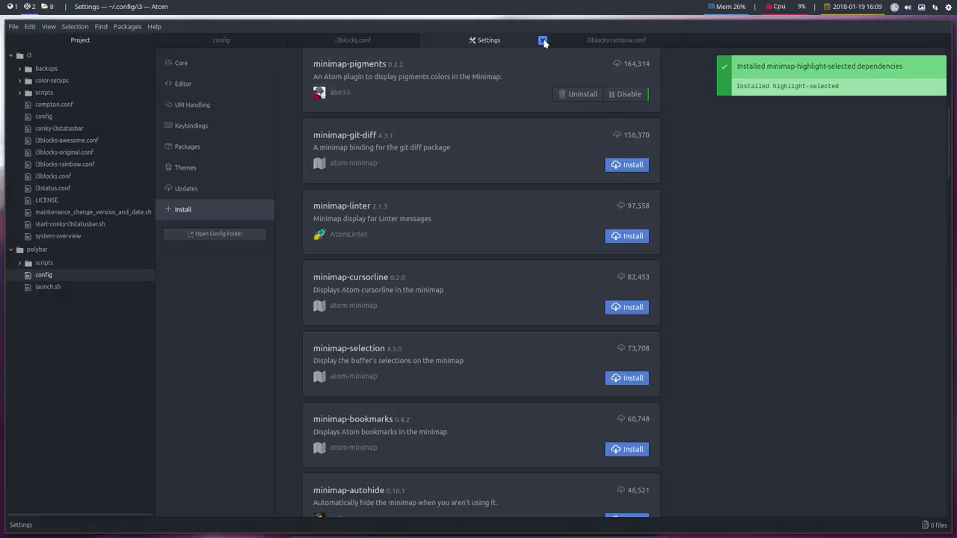
Close the Settings tab and the remaining file tabs, leaving Atom empty.
{"action": "left_click", "coordinate": [543, 39]}
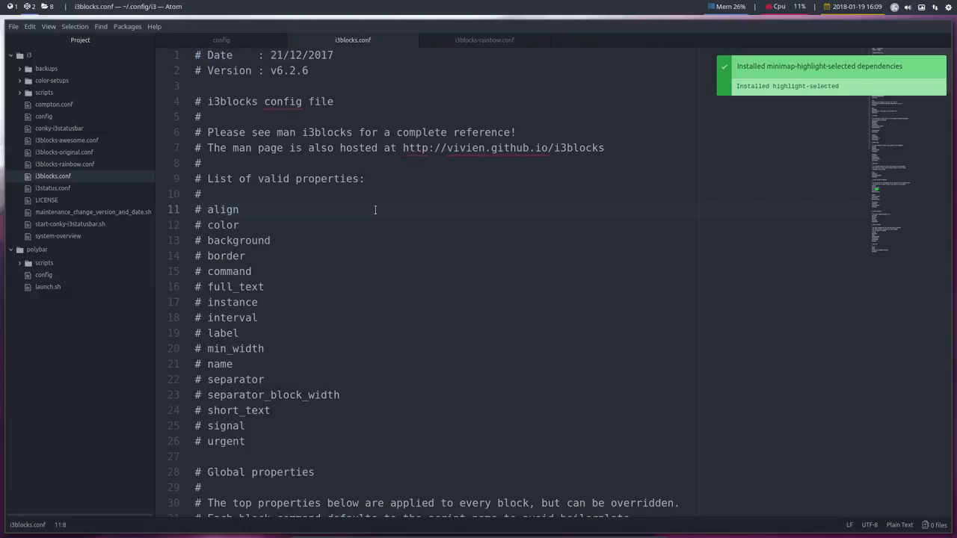
{"action": "scroll", "scroll_direction": "down", "scroll_amount": 3}
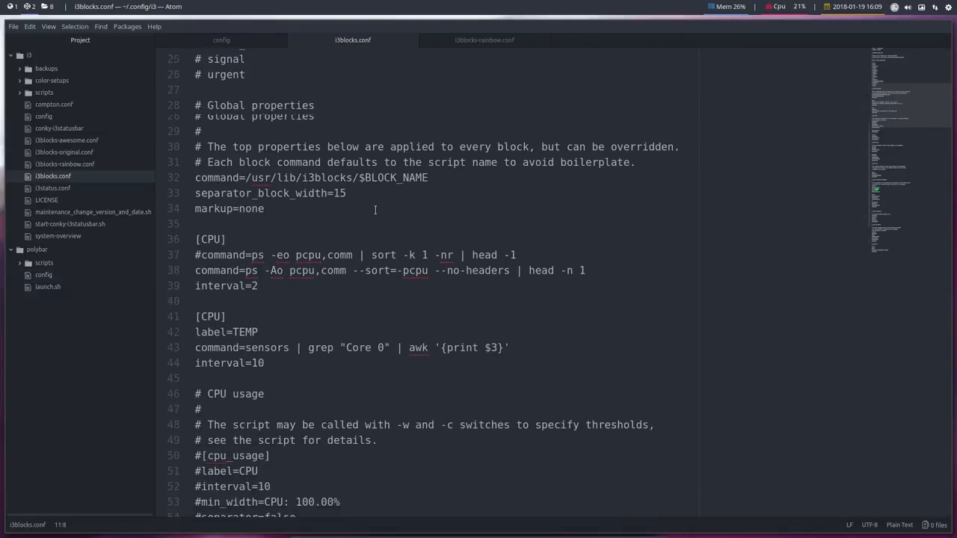
{"action": "scroll", "scroll_direction": "down", "scroll_amount": 3}
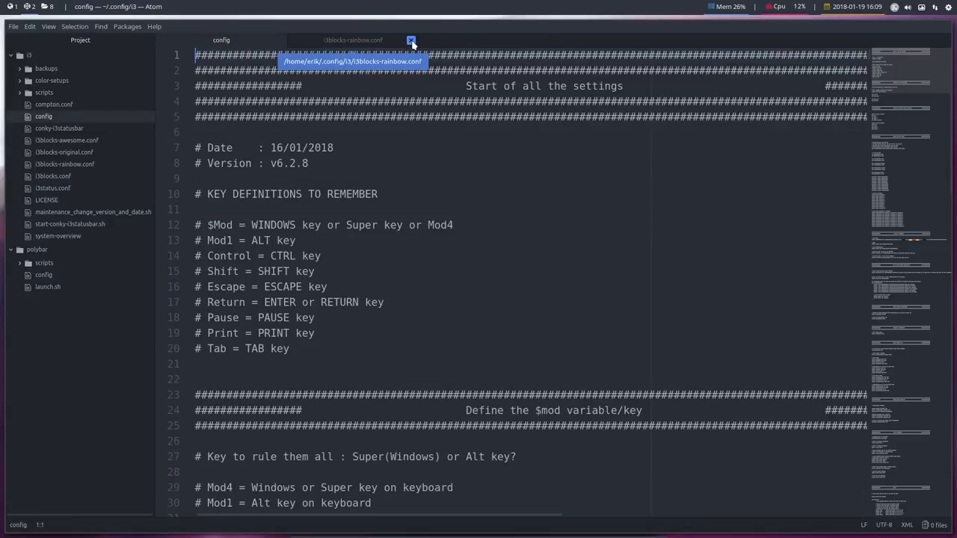
{"action": "left_click", "coordinate": [411, 38]}
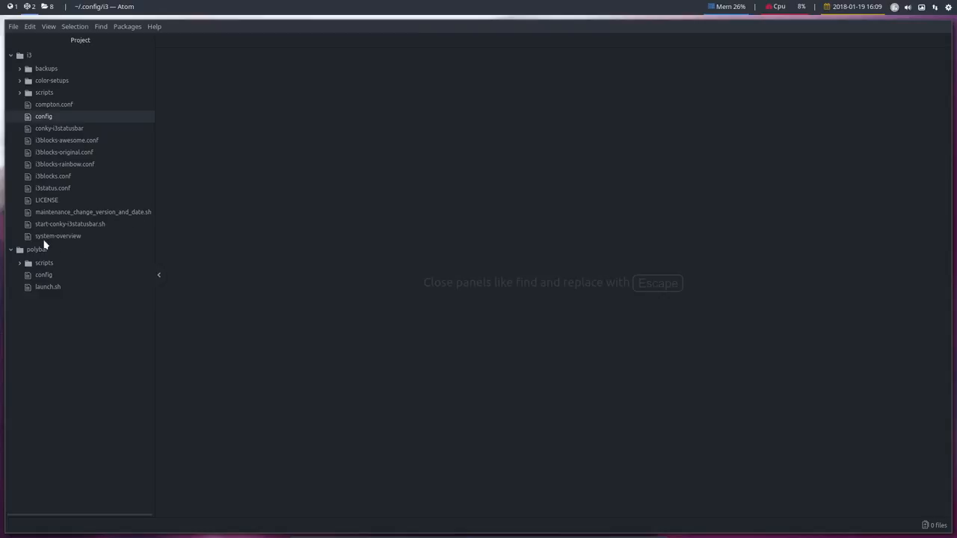
{"action": "mouse_move", "coordinate": [45, 263]}
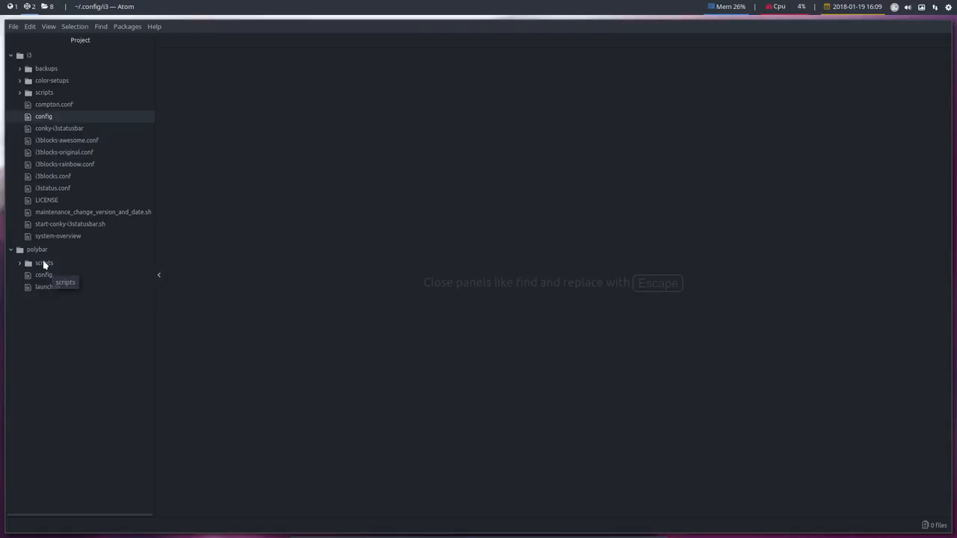
{"action": "left_click", "coordinate": [44, 263]}
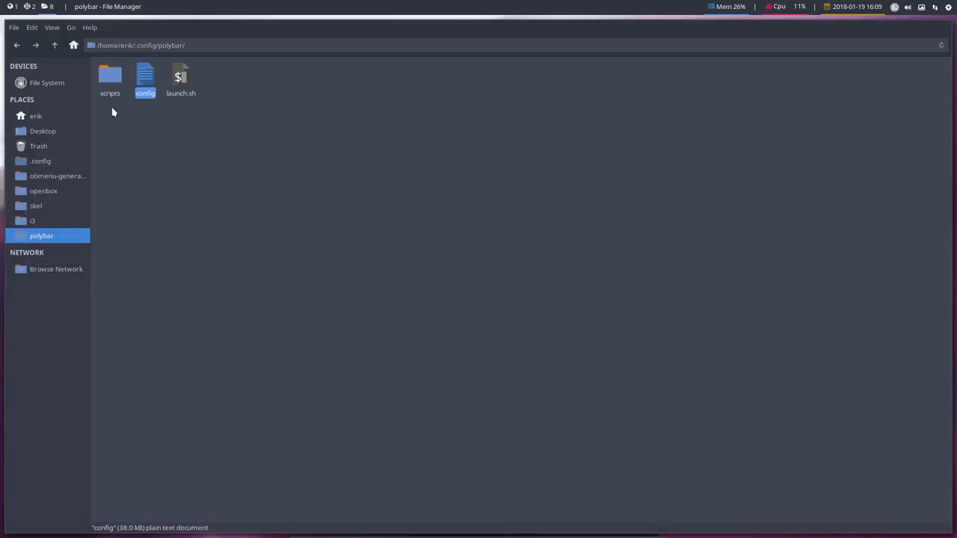
{"action": "left_click", "coordinate": [179, 78]}
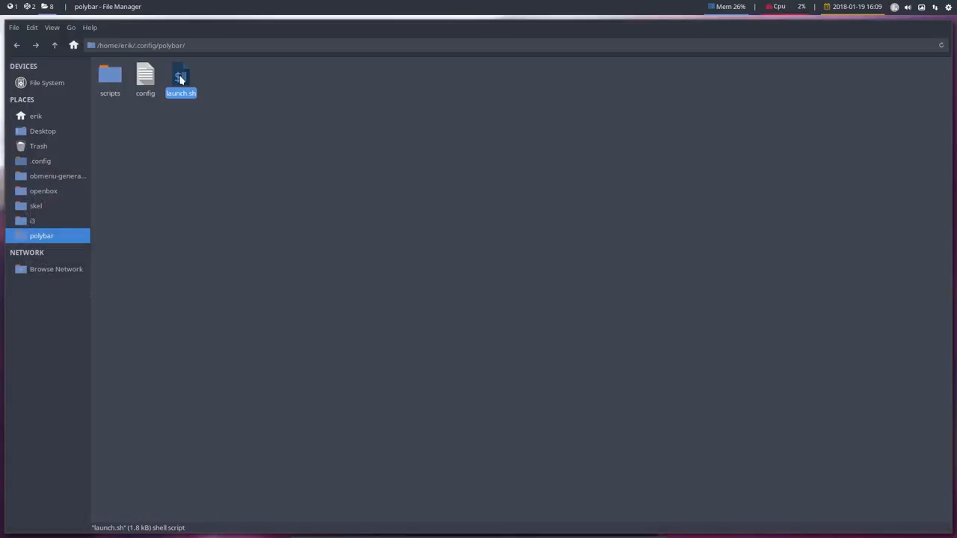
{"action": "left_click", "coordinate": [177, 117]}
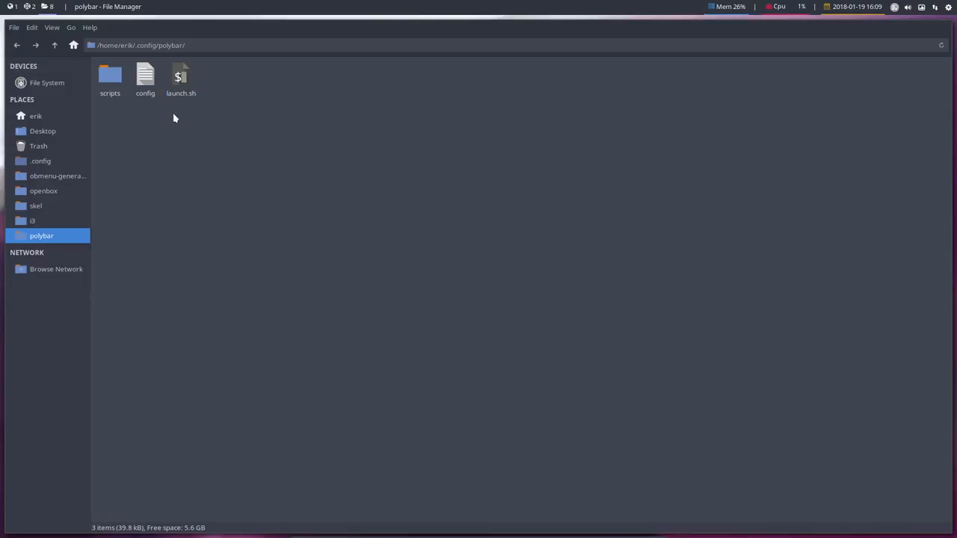
{"action": "left_click", "coordinate": [179, 77]}
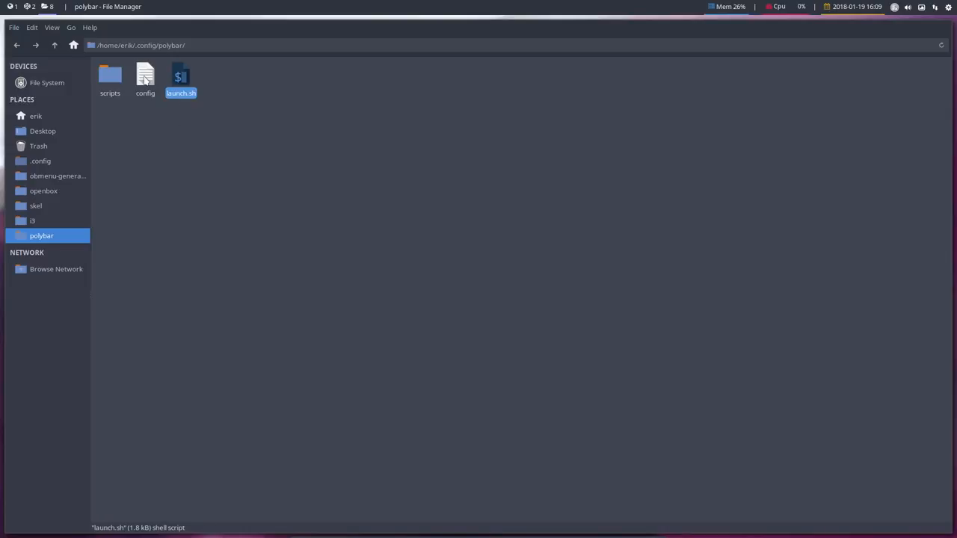
{"action": "left_click", "coordinate": [144, 78]}
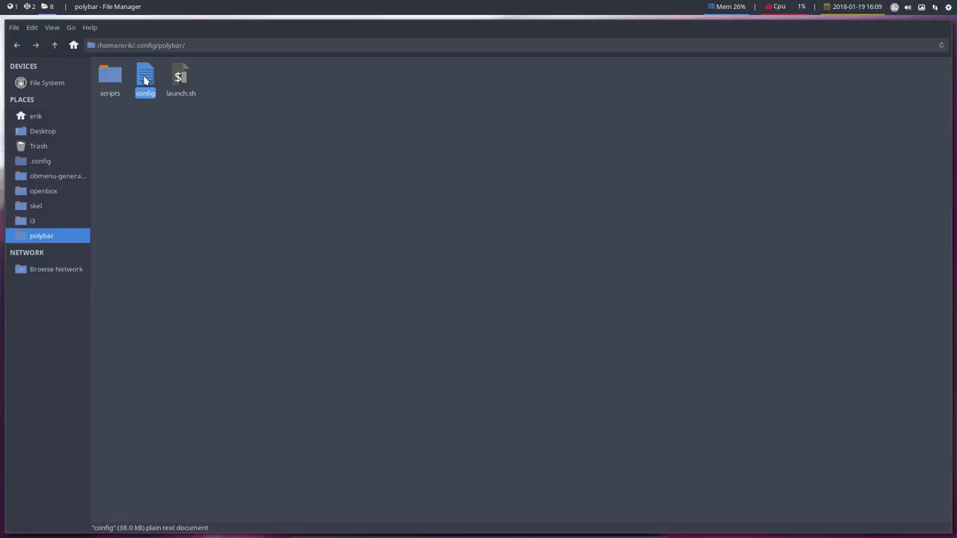
{"action": "mouse_move", "coordinate": [144, 83]}
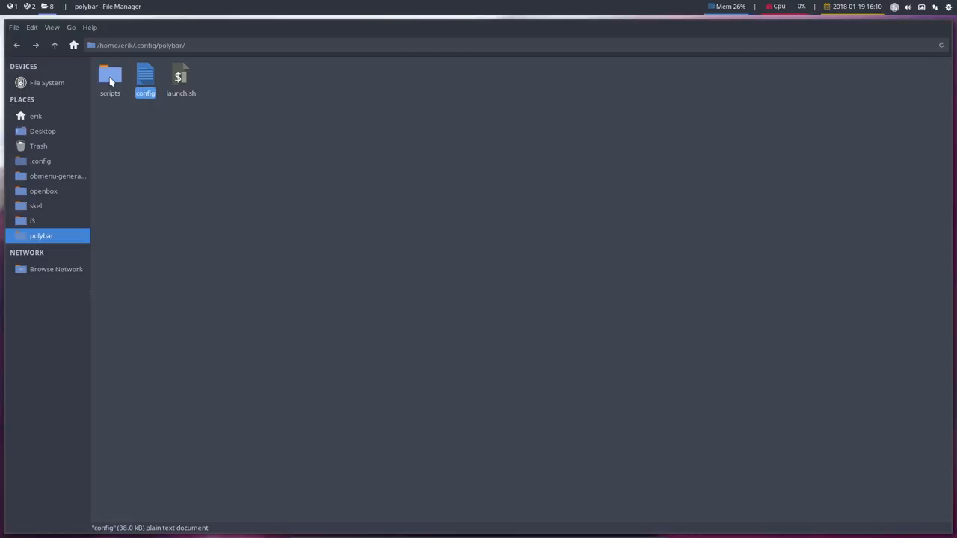
{"action": "left_click", "coordinate": [111, 77]}
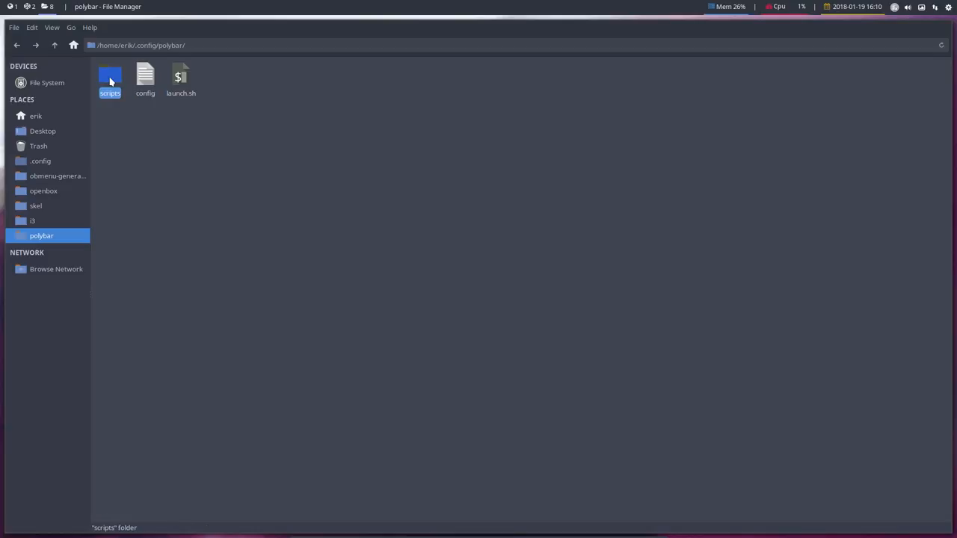
{"action": "double_click", "coordinate": [111, 78]}
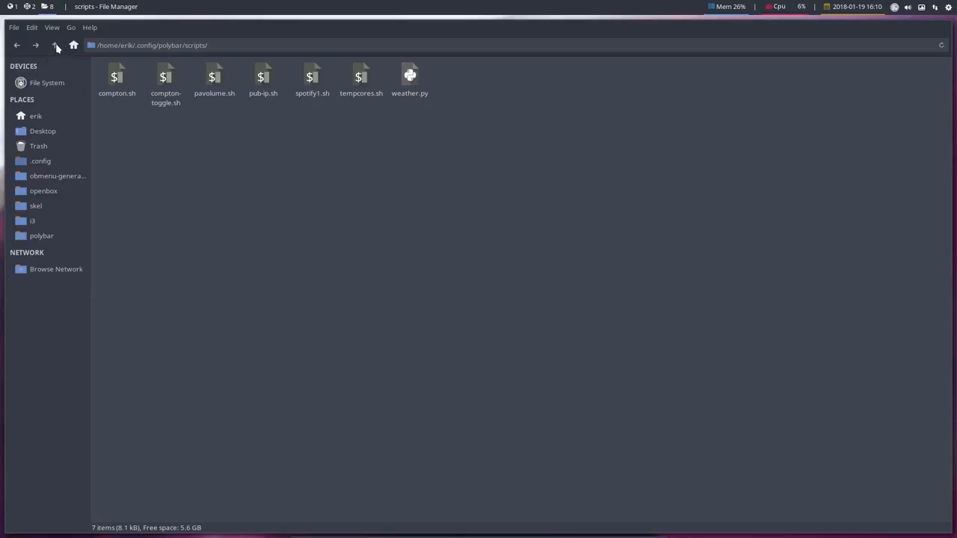
{"action": "left_click", "coordinate": [54, 45]}
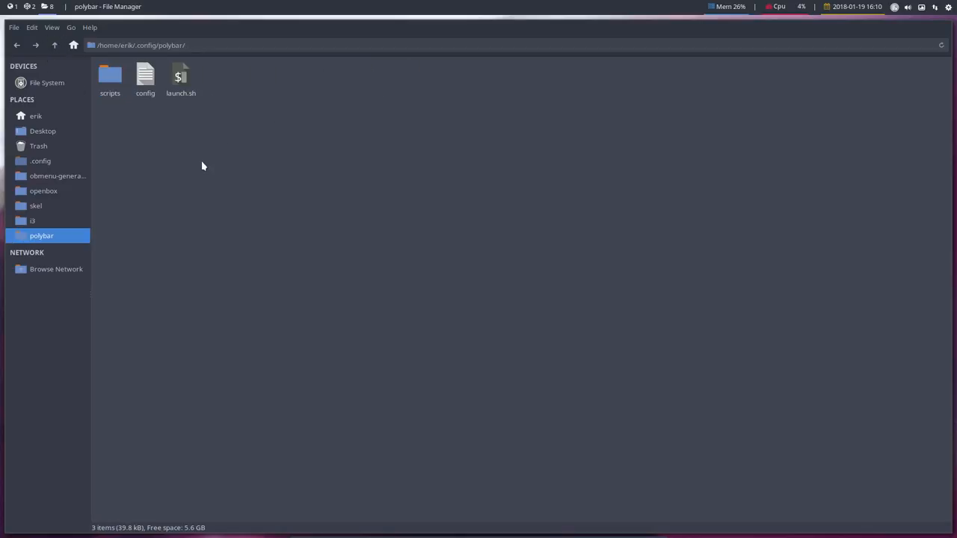
{"action": "mouse_move", "coordinate": [106, 129]}
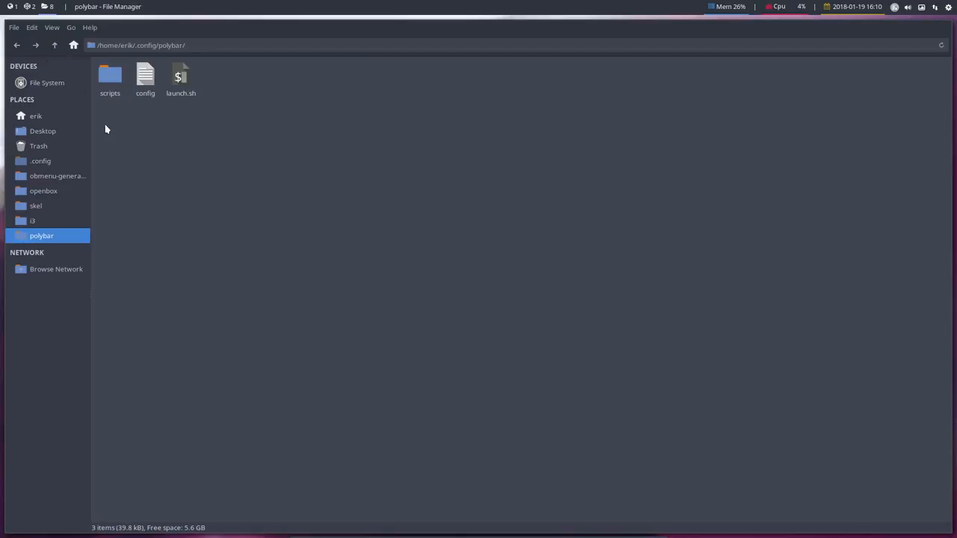
Point out launch.sh and config in Thunar, then open polybar's launch.sh in Atom's editor.
{"action": "left_click", "coordinate": [179, 78]}
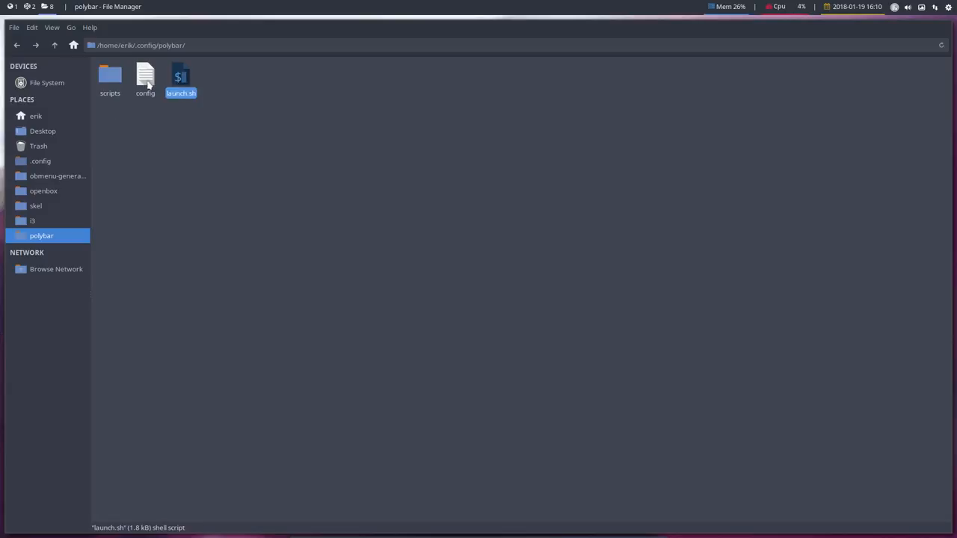
{"action": "left_click", "coordinate": [145, 81]}
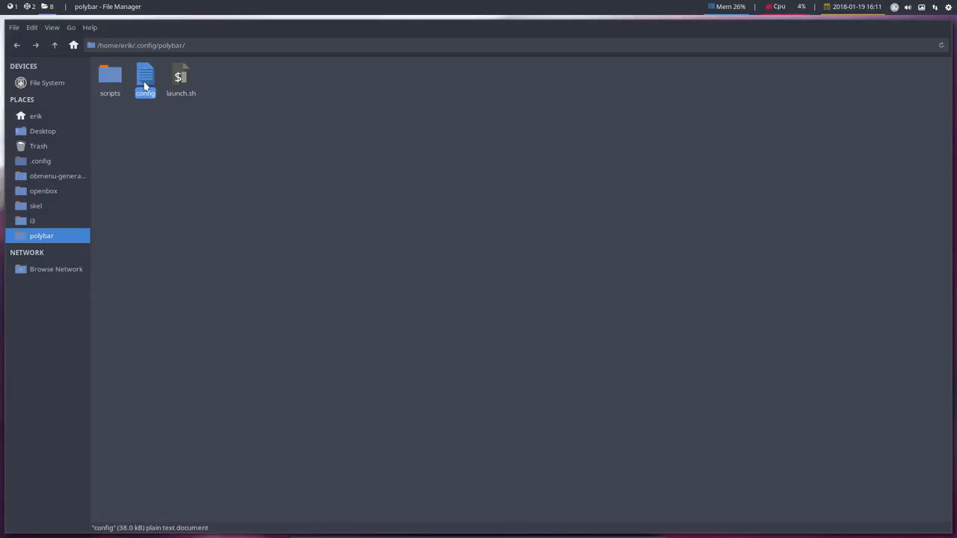
{"action": "mouse_move", "coordinate": [152, 83]}
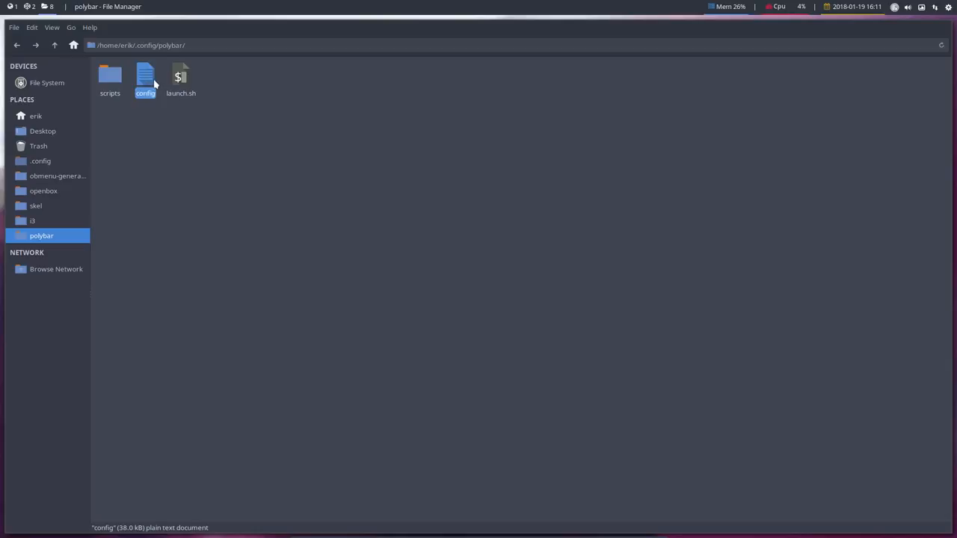
{"action": "left_click", "coordinate": [111, 78]}
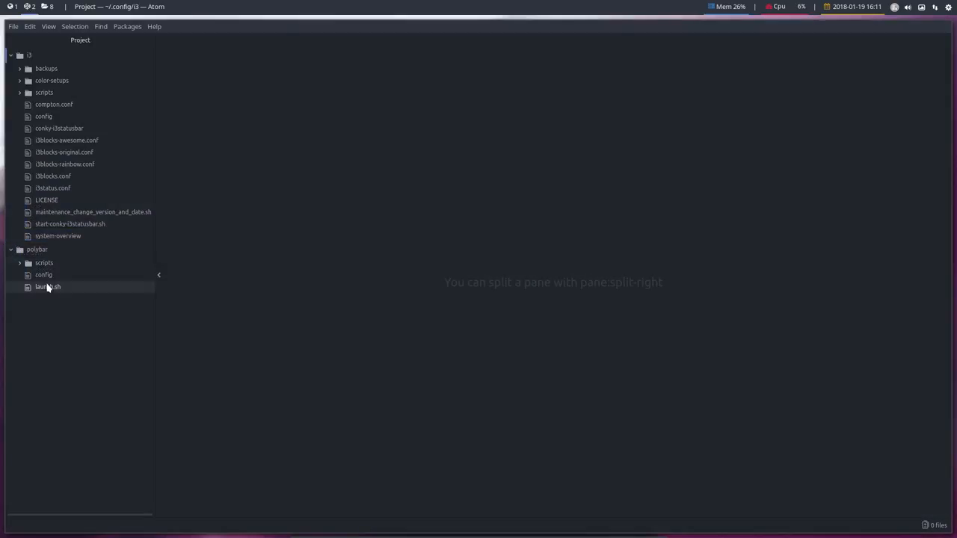
{"action": "left_click", "coordinate": [48, 287]}
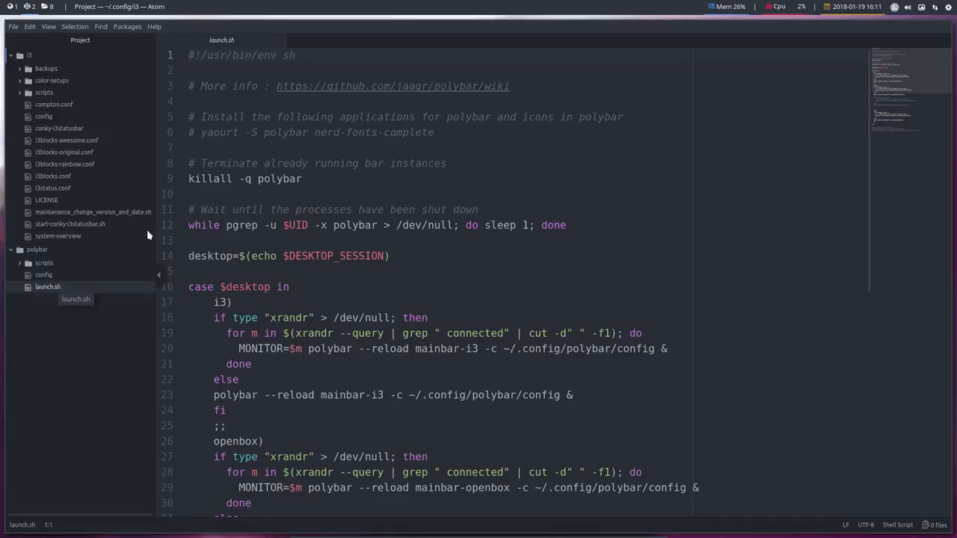
{"action": "mouse_move", "coordinate": [254, 188]}
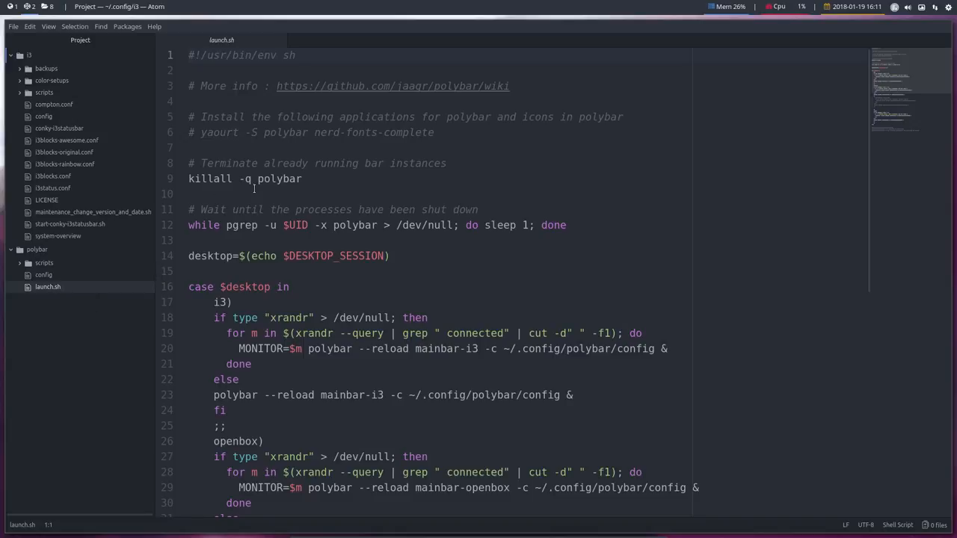